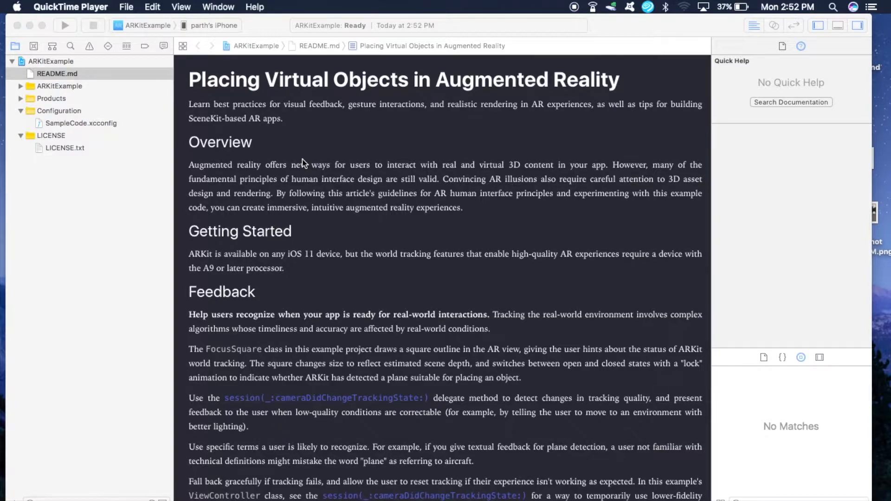
Close the ARKitExample project window that is currently open in Xcode
click(21, 85)
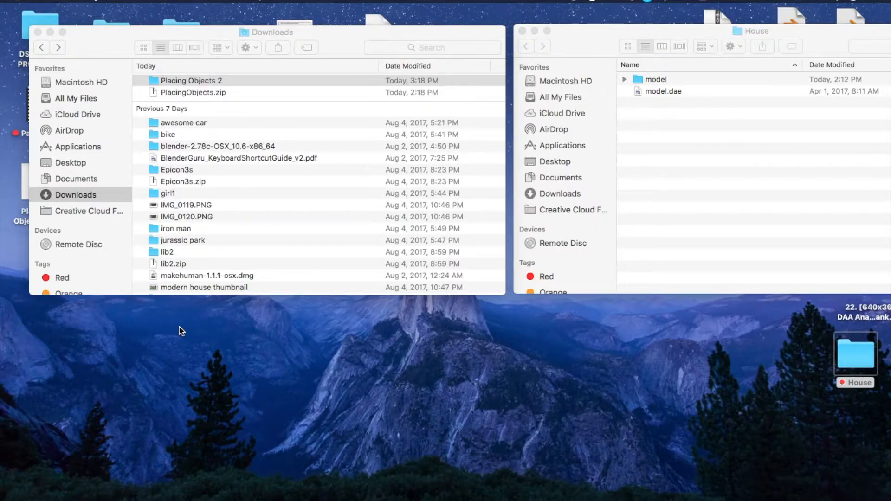
mouse_move(112, 48)
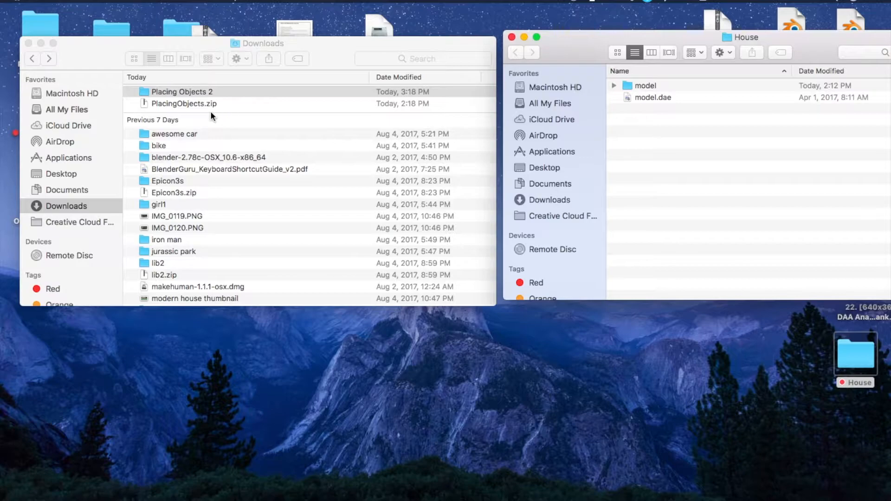
Open ARKitExample.xcodeproj from Downloads' Placing Objects 2 folder, accepting the downloaded-file warning
double_click(180, 92)
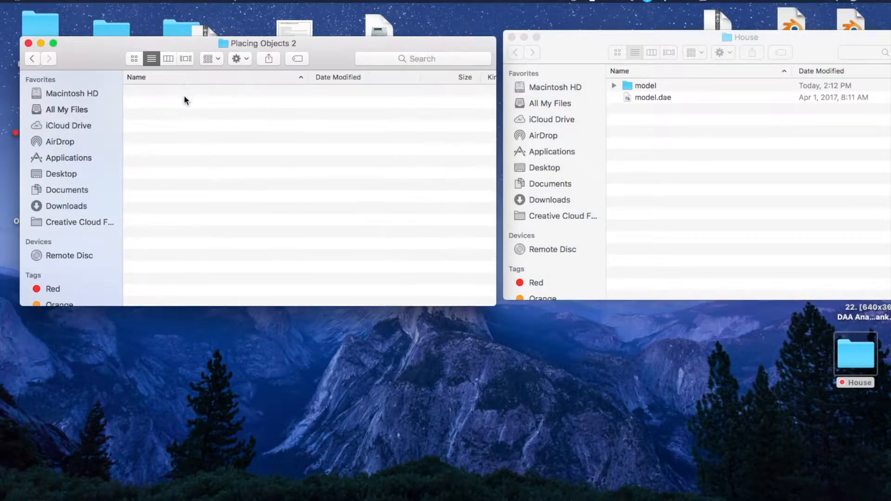
double_click(194, 103)
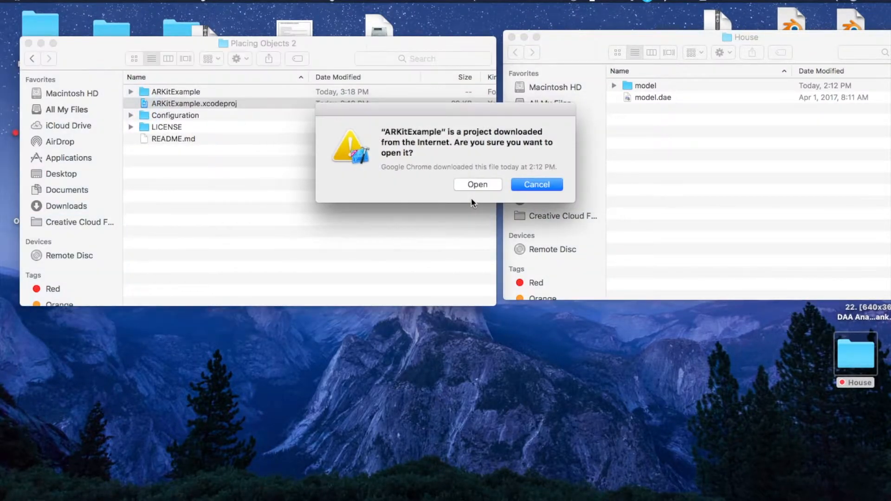
click(478, 184)
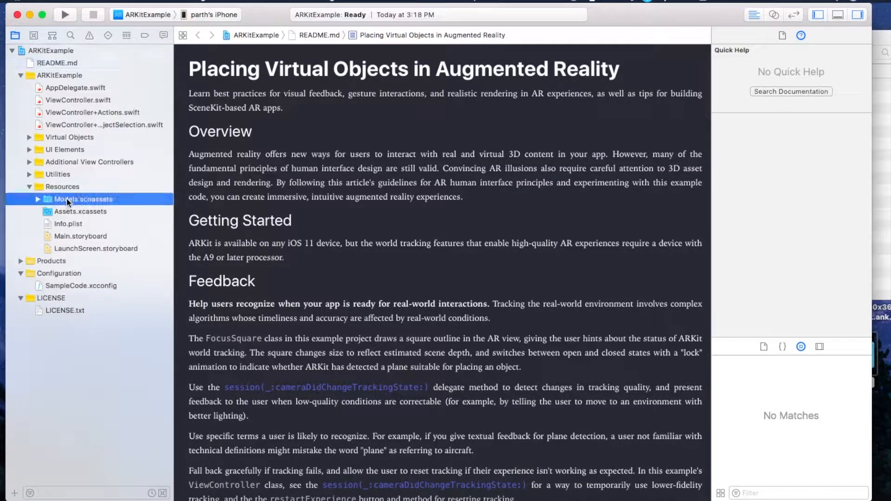
Move the six sample model folders in Models.scnassets to the Trash
click(37, 199)
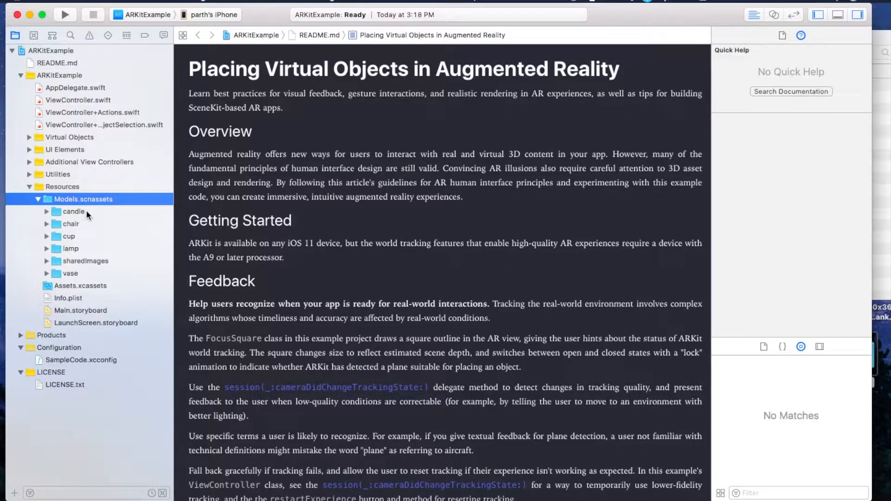
click(69, 236)
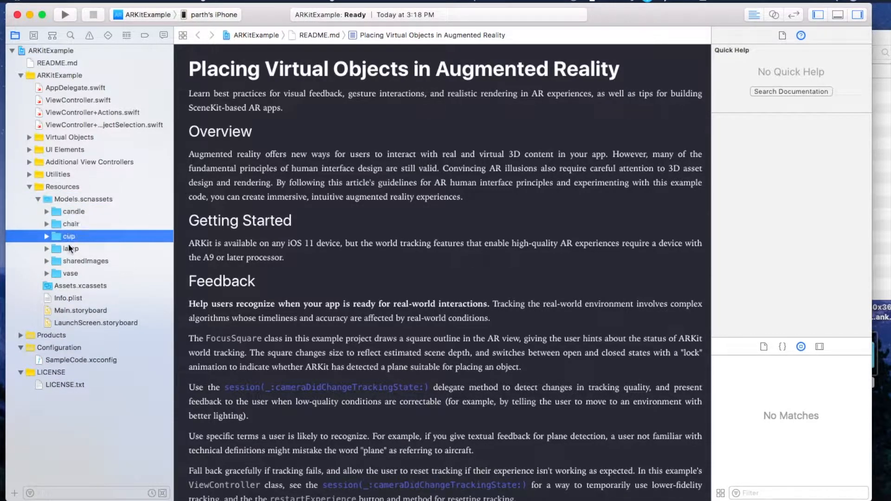
click(70, 273)
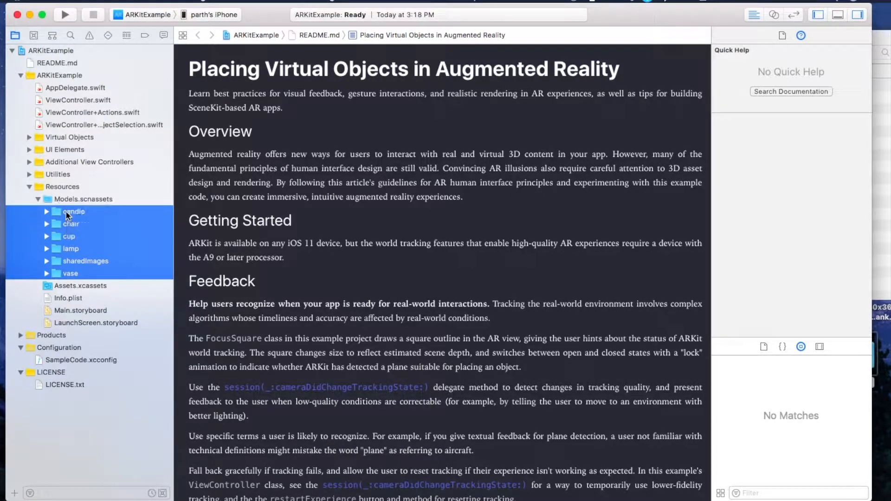
key(delete)
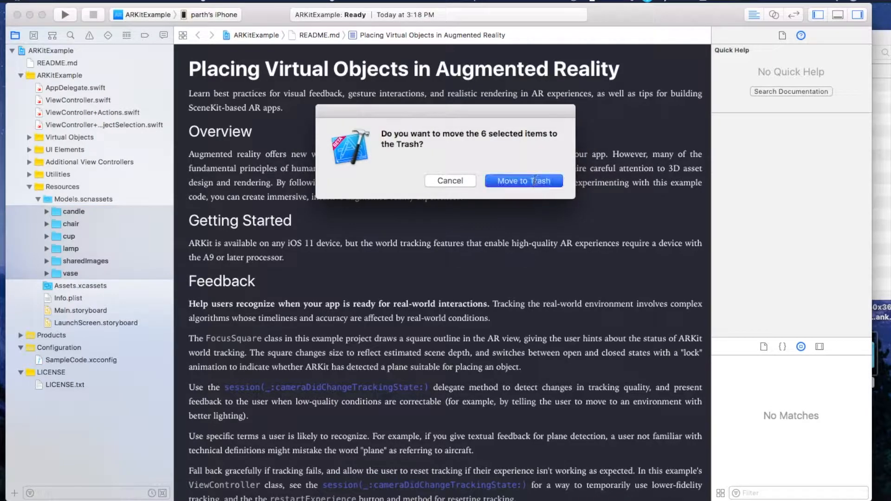
click(524, 180)
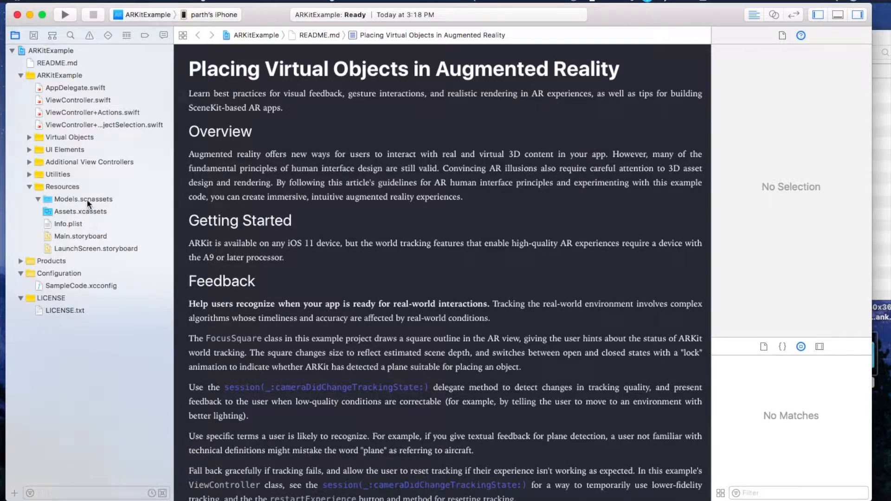
Create a new folder named 'model' inside Models.scnassets
right_click(83, 199)
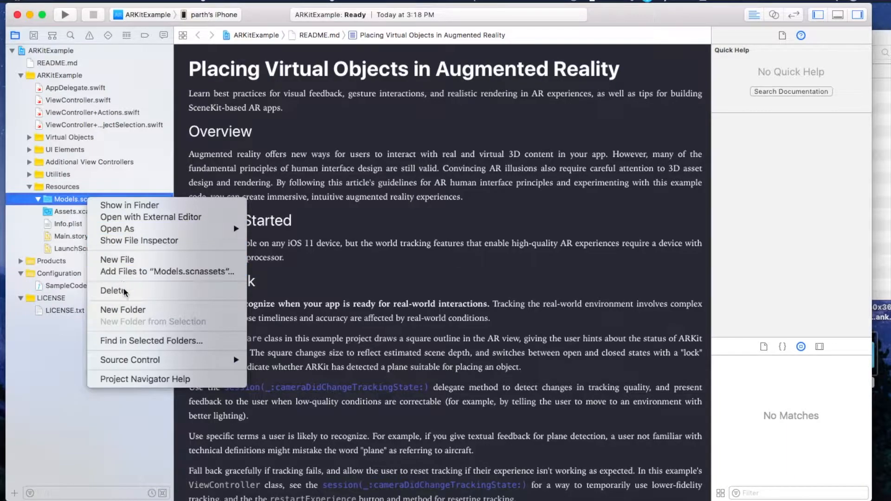
click(122, 310)
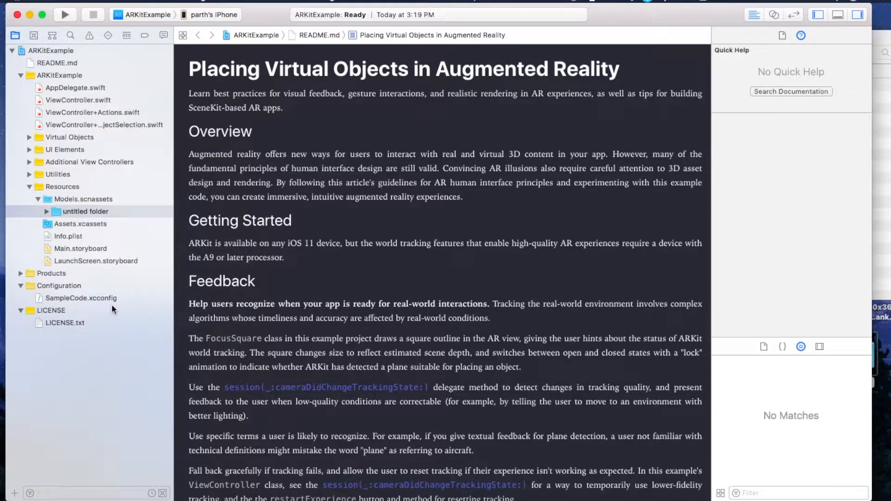
click(85, 211)
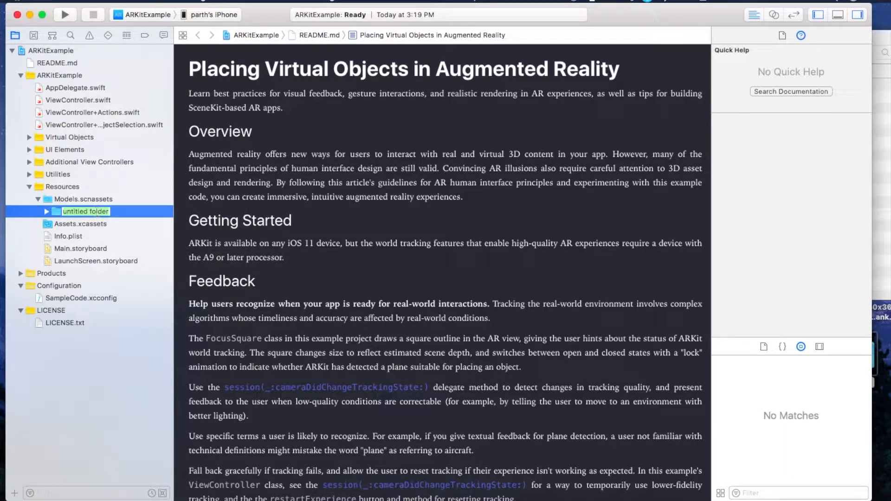
text(model)
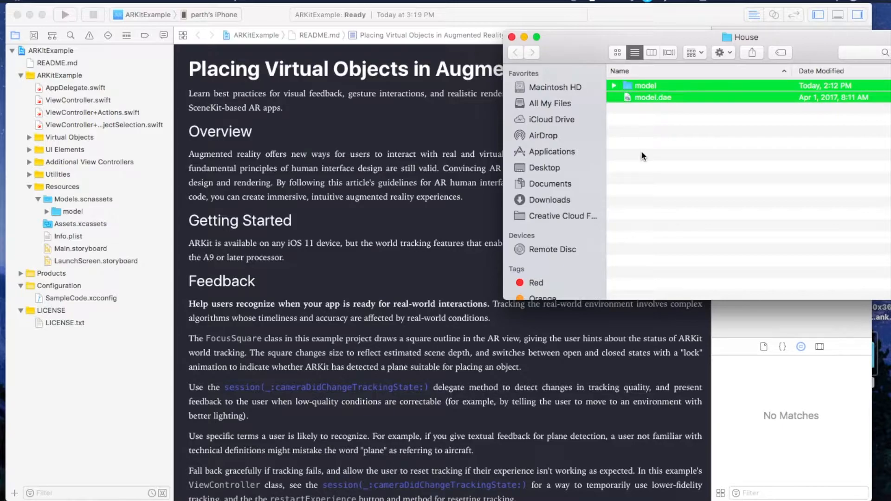
Add the House model files to the model folder and view the textured house in model.dae
drag(642, 91, 140, 224)
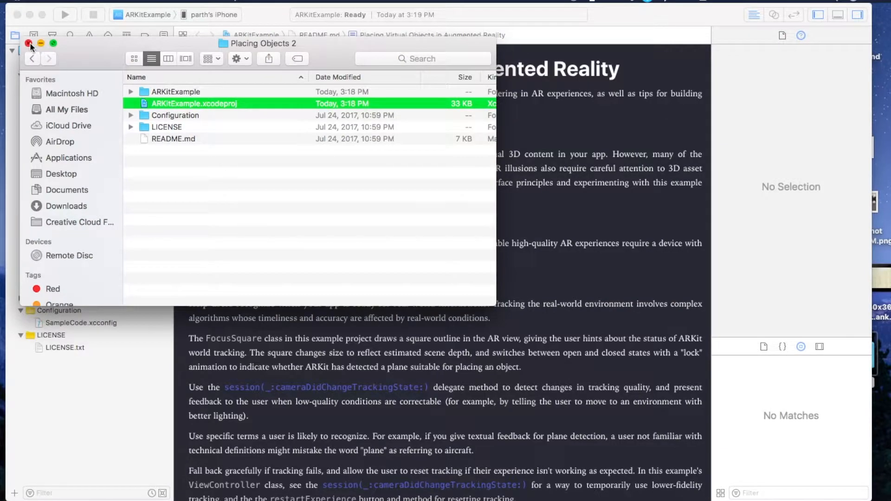
click(29, 44)
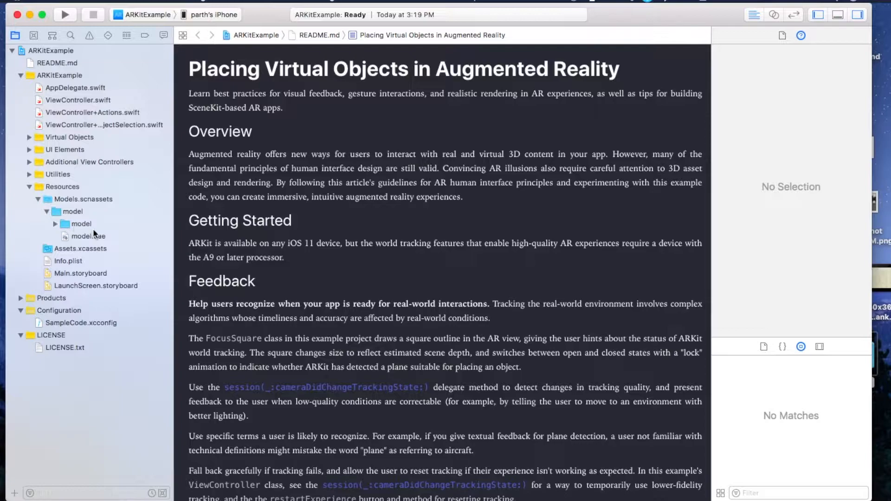
click(88, 236)
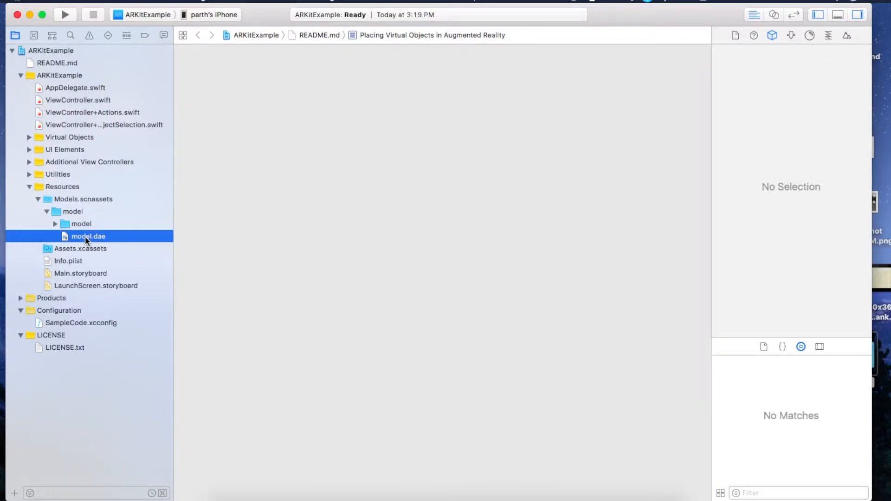
click(88, 236)
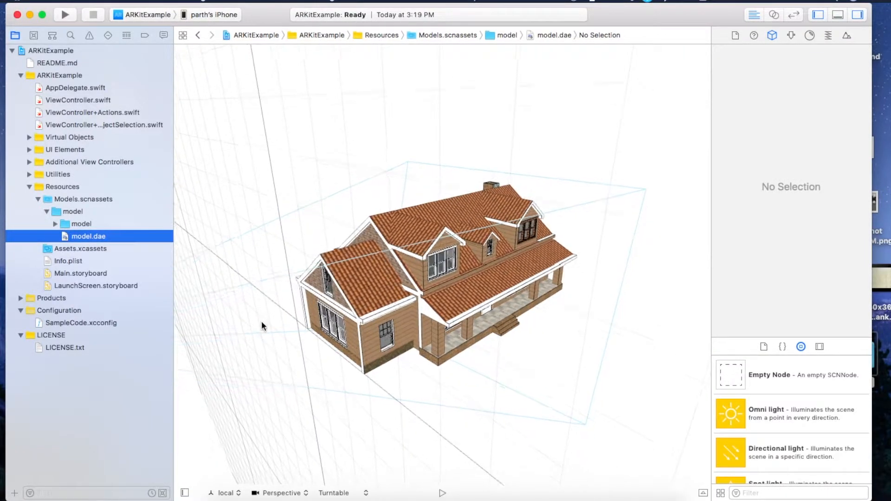
drag(263, 326, 184, 466)
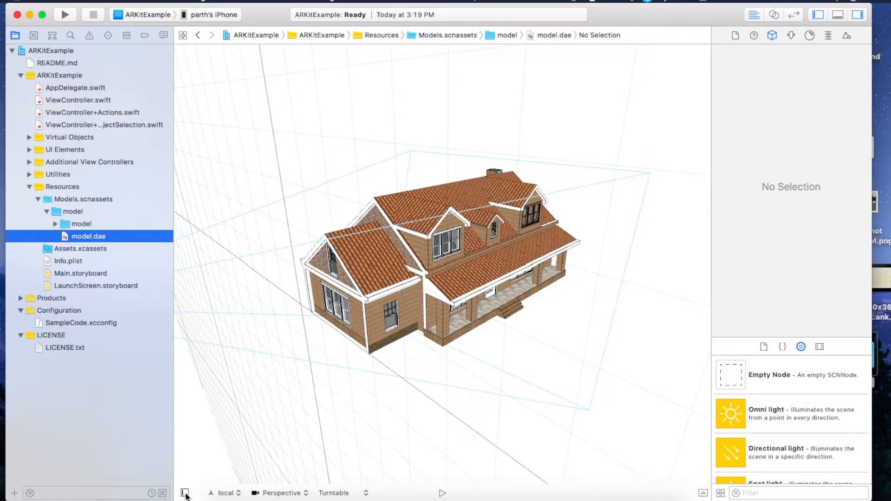
Set the SketchUp node's Euler X rotation to -90 so the house stands upright
click(186, 492)
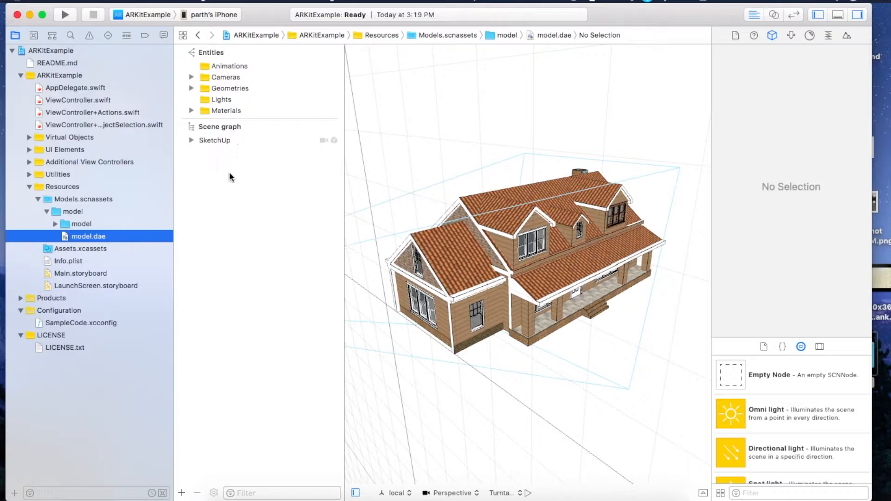
click(215, 140)
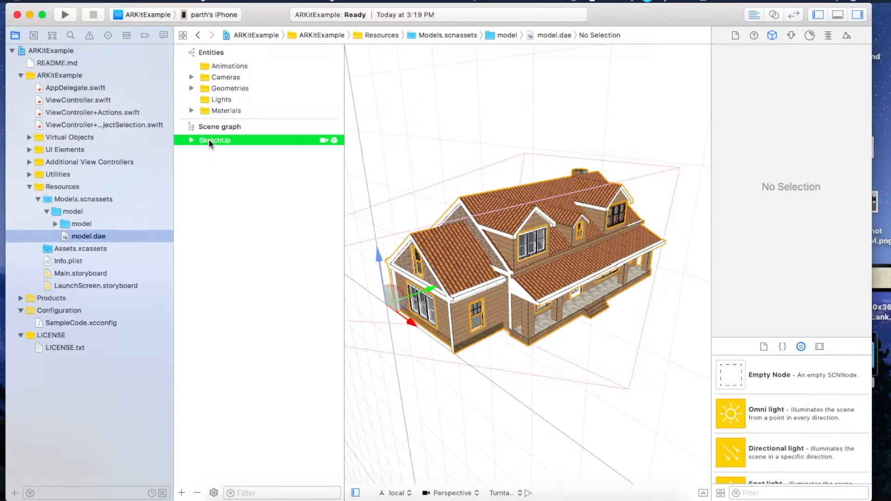
click(214, 140)
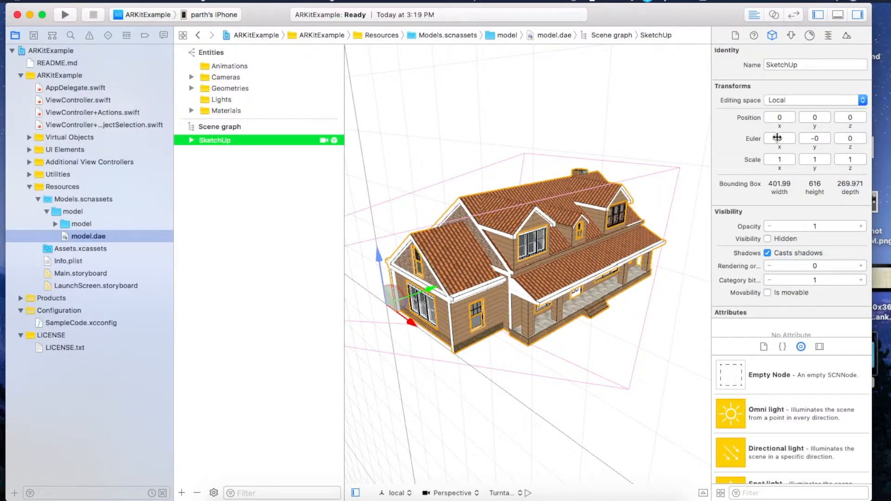
click(779, 139)
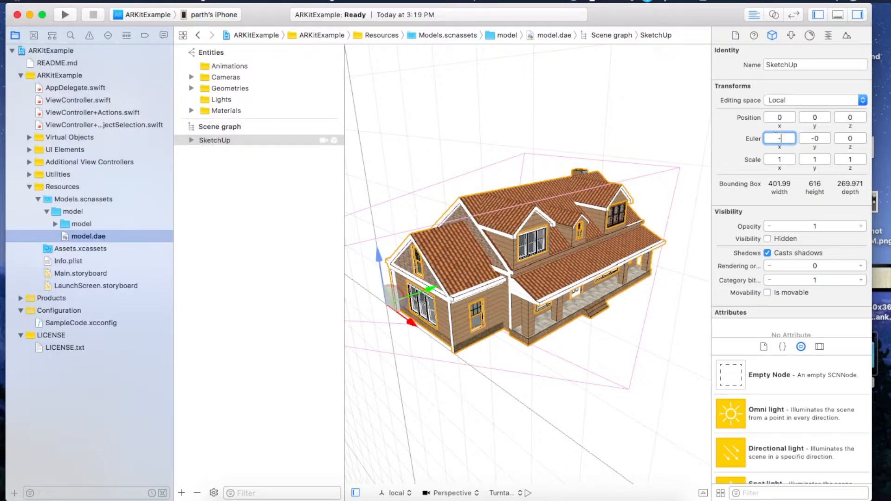
text(-90)
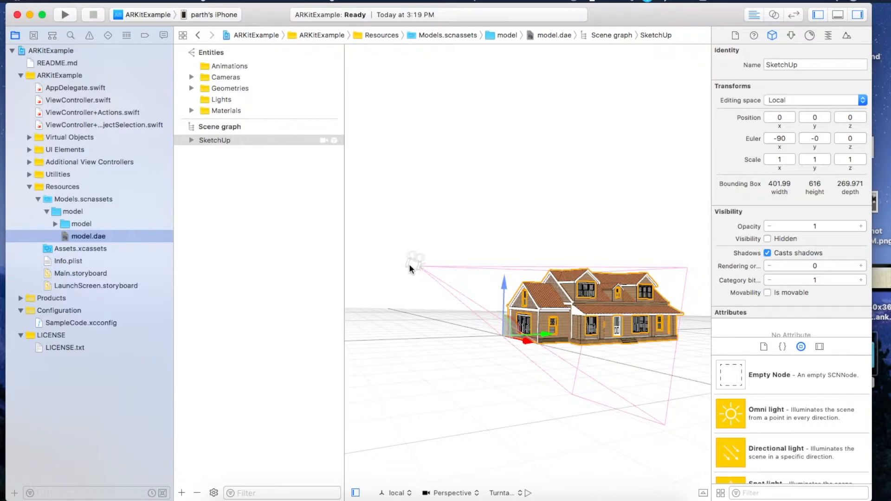
click(192, 140)
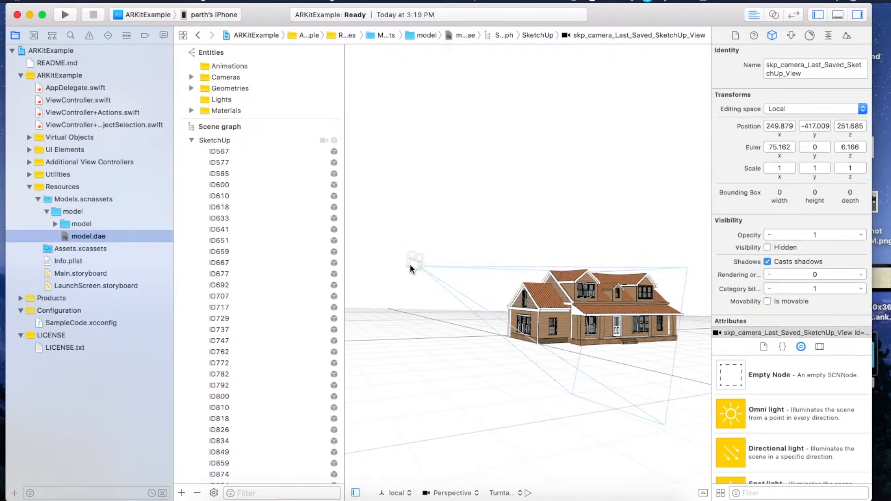
click(214, 140)
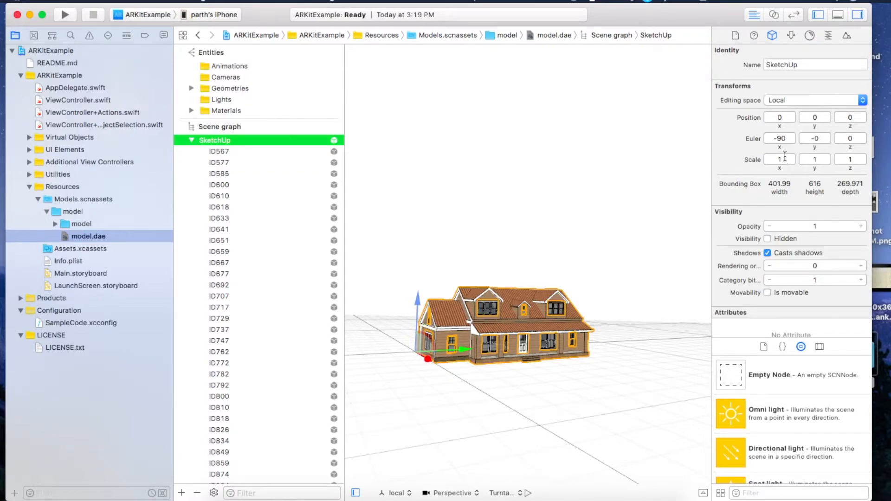
Scale the SketchUp node to 0.001 on x, y and z
text(0.001)
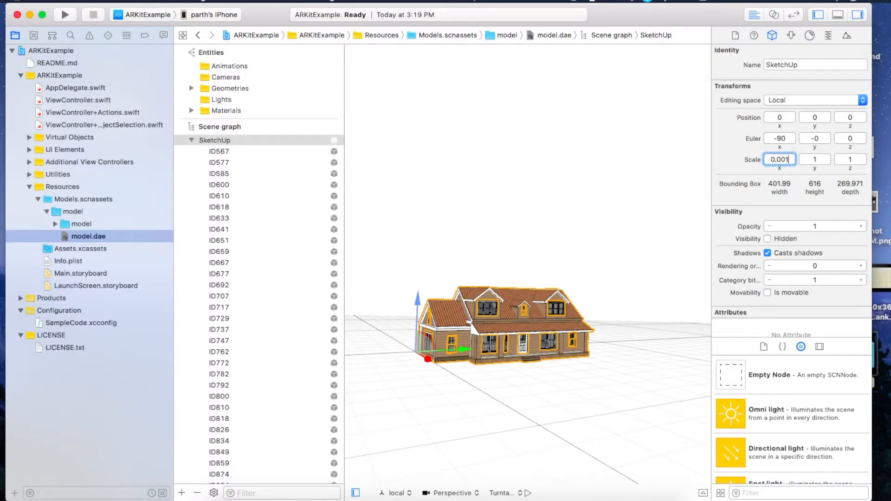
text(0)
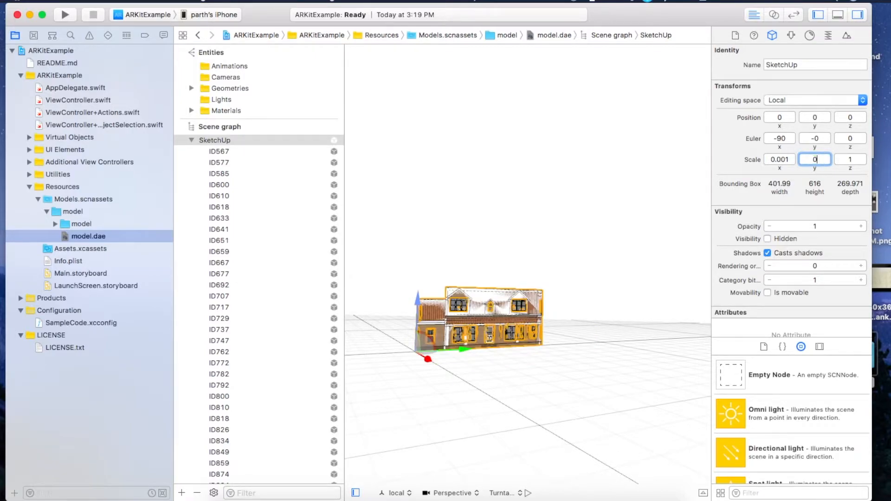
text(0.001)
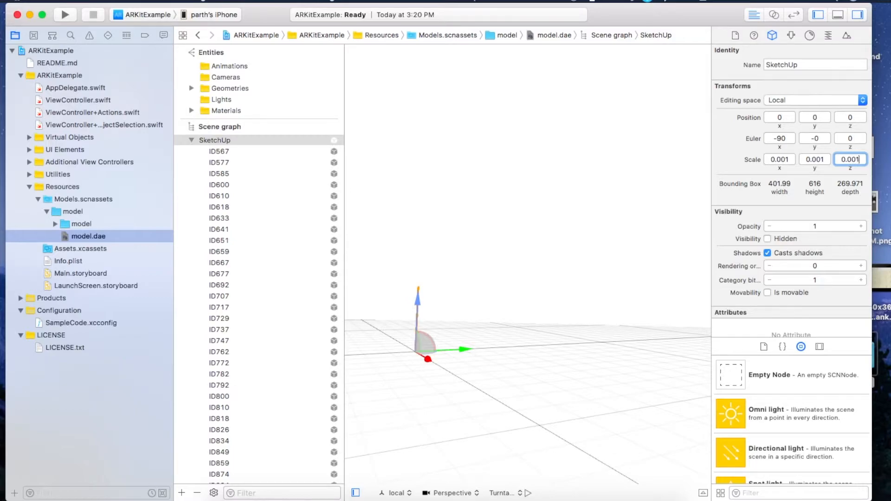
click(219, 151)
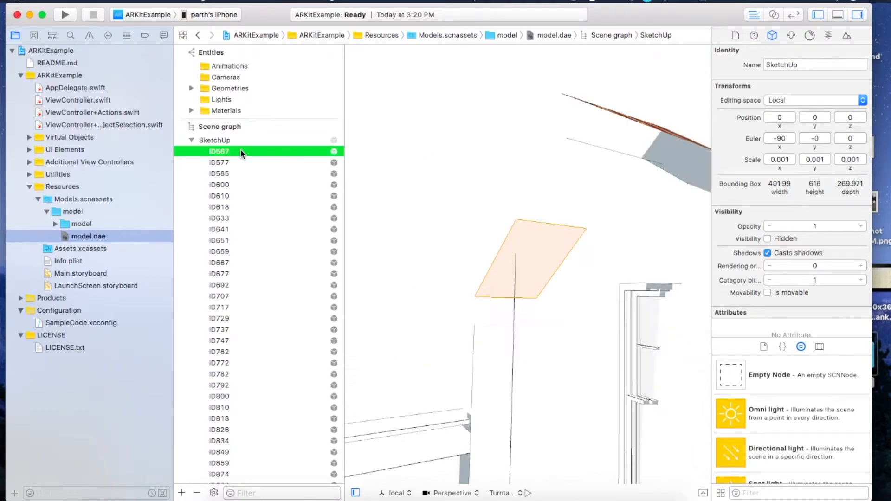
Convert model.dae to a SceneKit model.scn file from the Editor menu
click(220, 151)
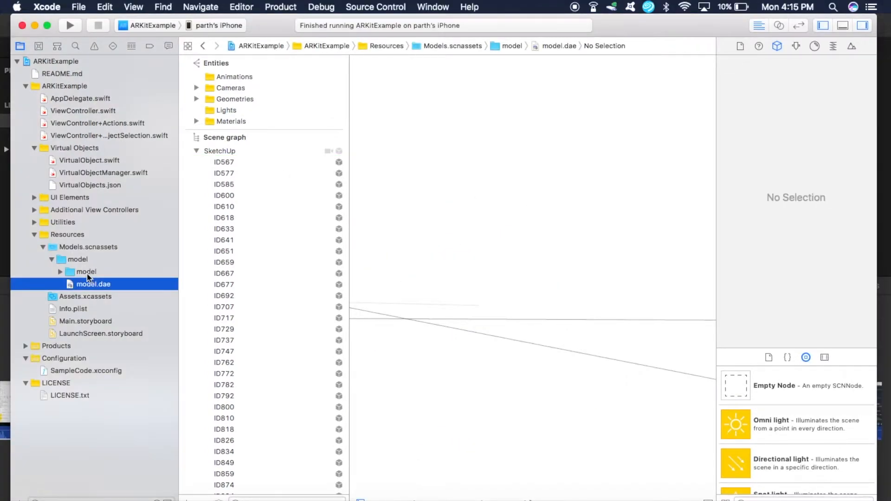
mouse_move(114, 293)
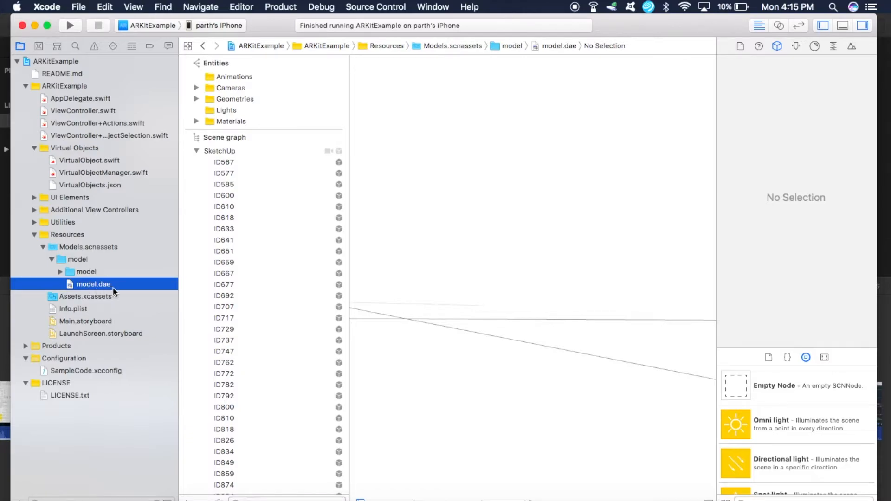
mouse_move(95, 289)
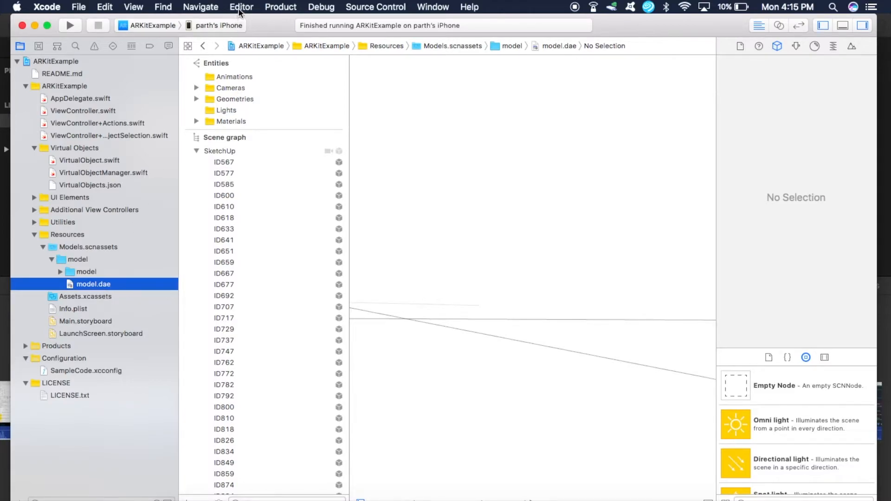
click(240, 6)
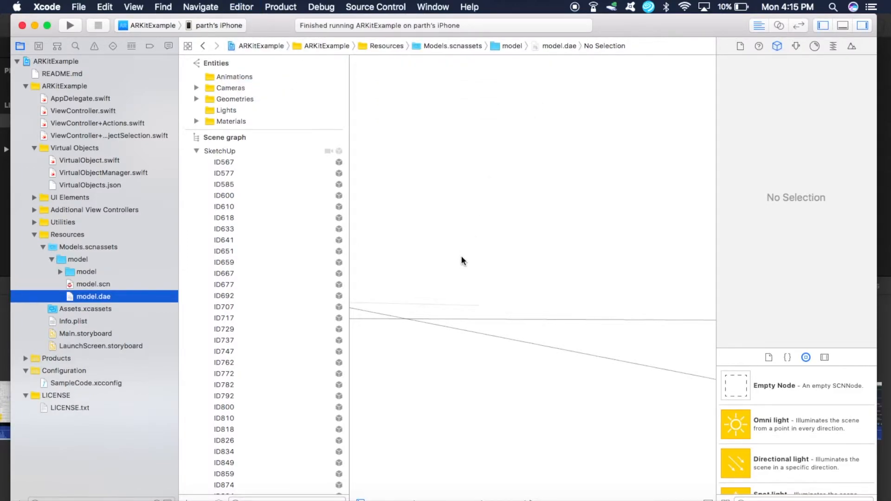
Open model.scn, expand the Virtual Objects group, and open VirtualObjects.json
click(50, 74)
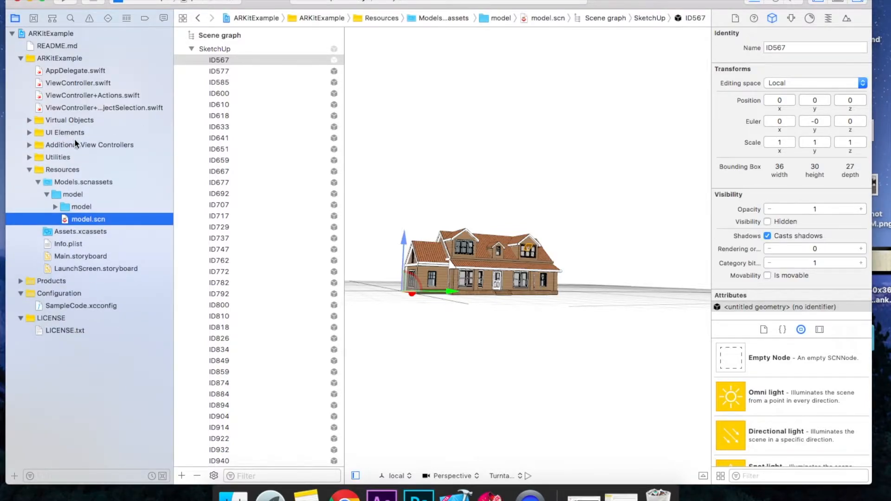
click(69, 120)
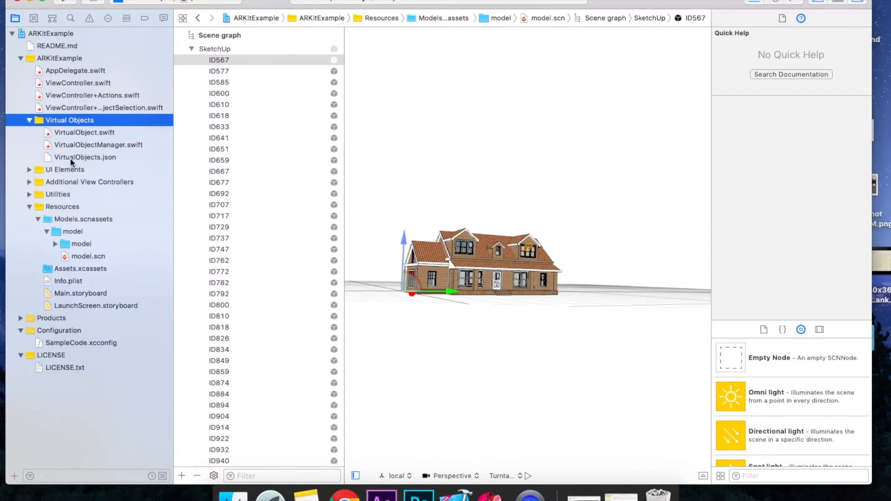
mouse_move(102, 161)
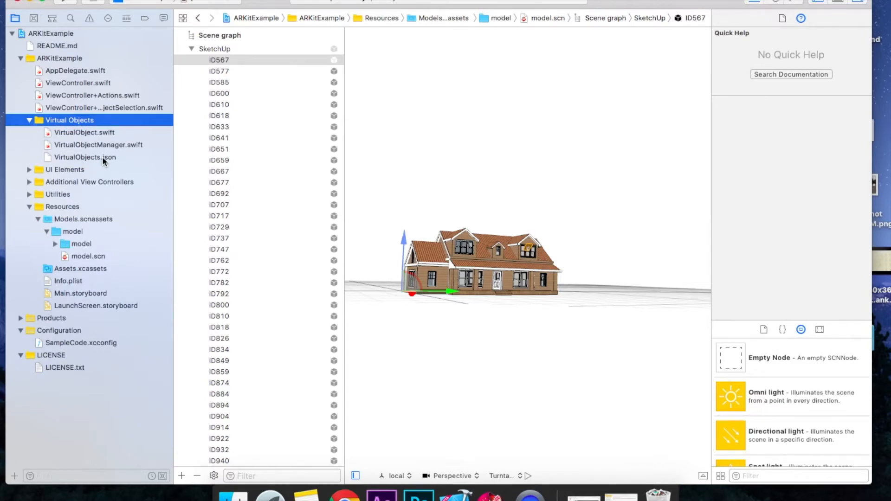
click(84, 157)
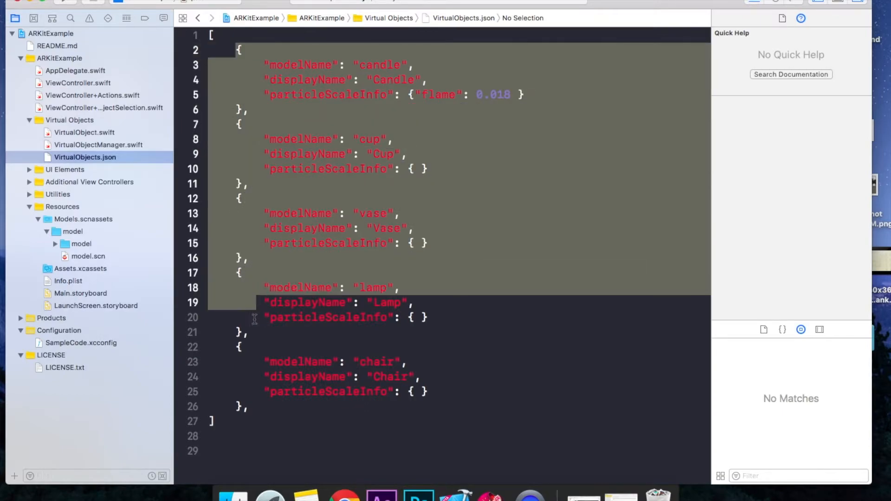
Trim VirtualObjects.json to one entry with modelName and displayName set to 'model'
key(delete)
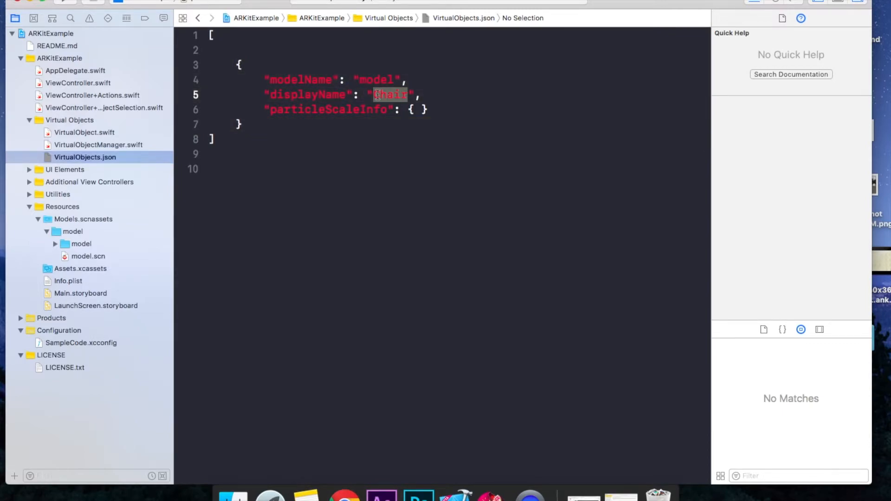
text(model)
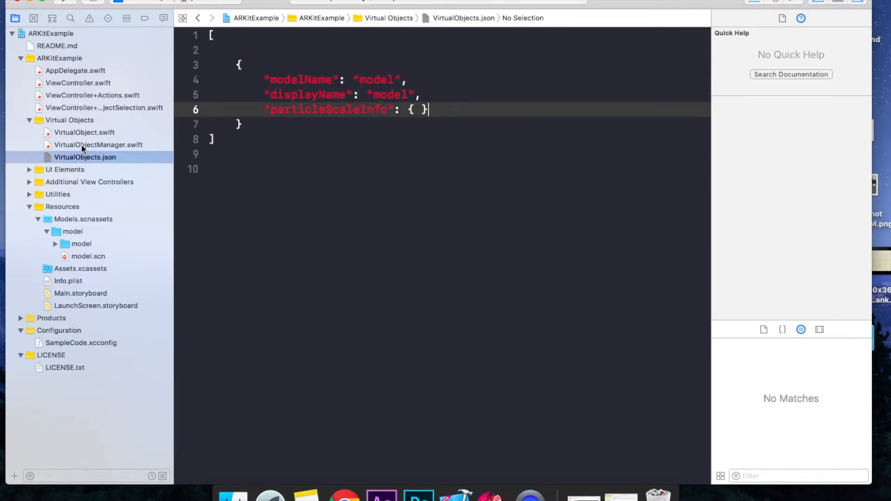
click(83, 132)
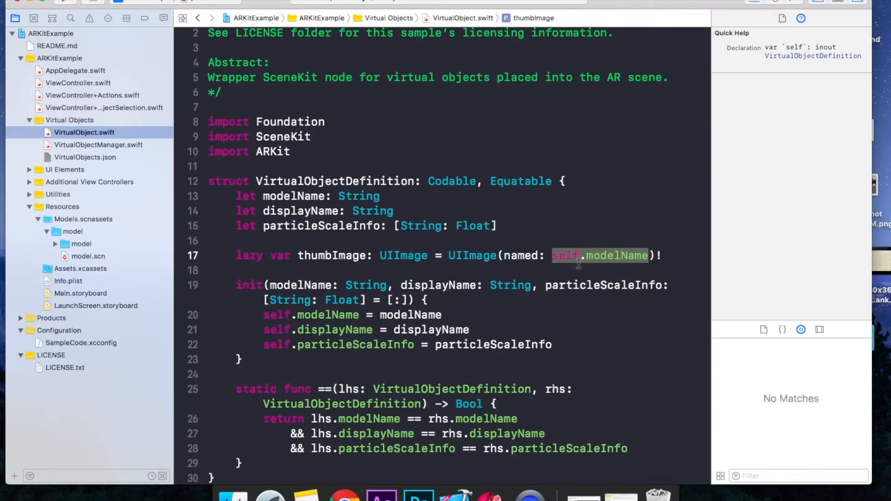
Make thumbImage in VirtualObject.swift load the "cup" image instead of self.modelName
key(Delete)
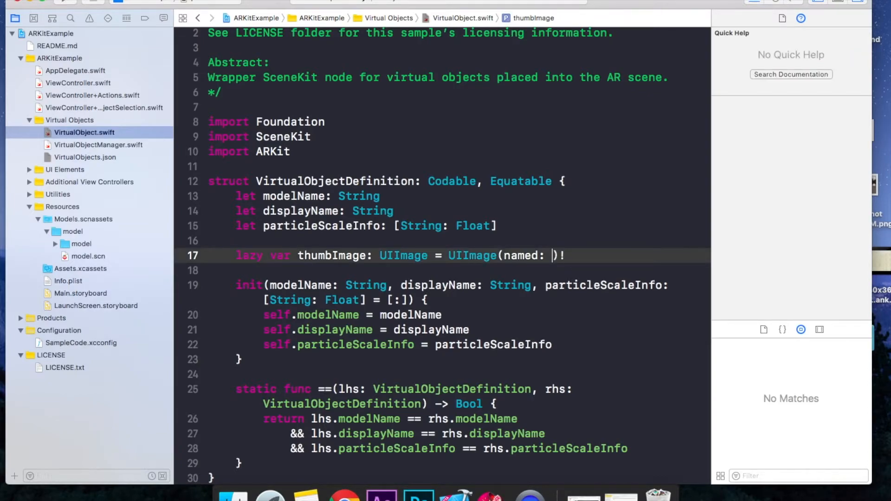
text("ou")
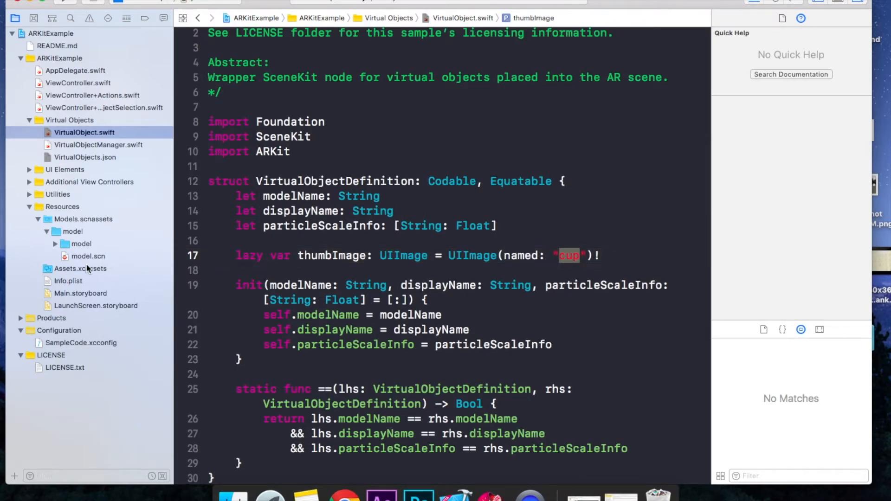
click(80, 269)
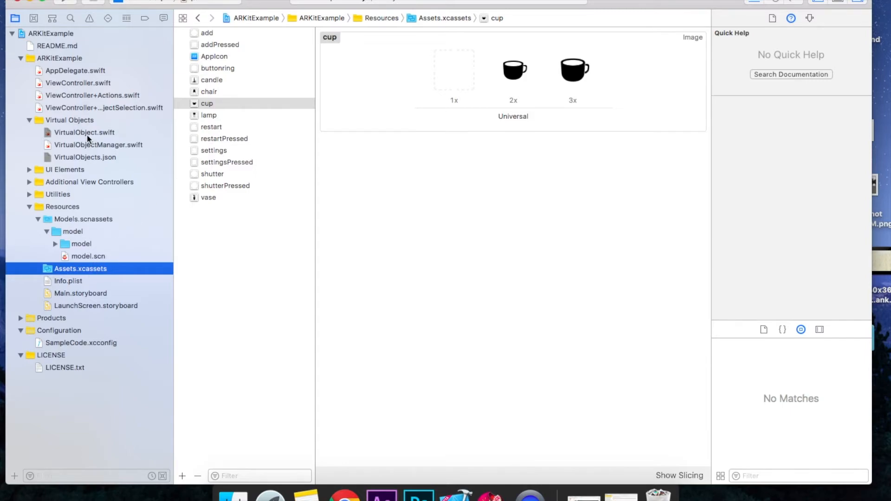
Return to the VirtualObject.swift code, then bring up the ARKitExample project settings
click(84, 132)
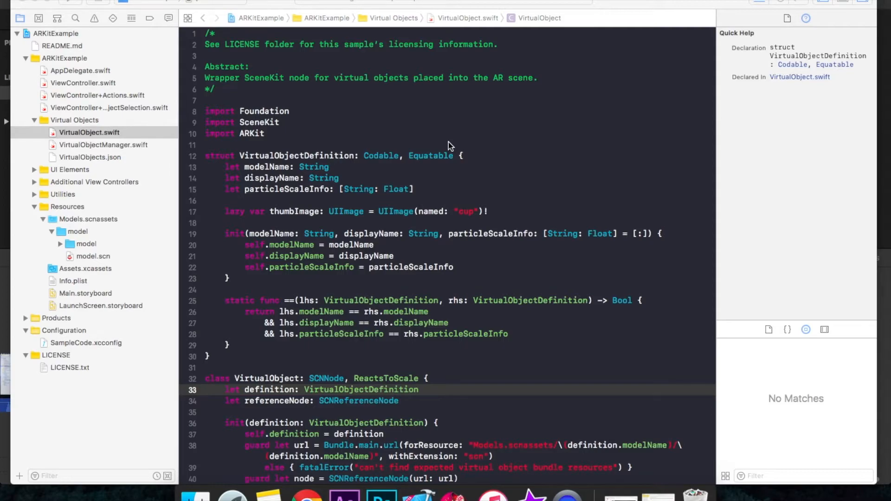
mouse_move(82, 63)
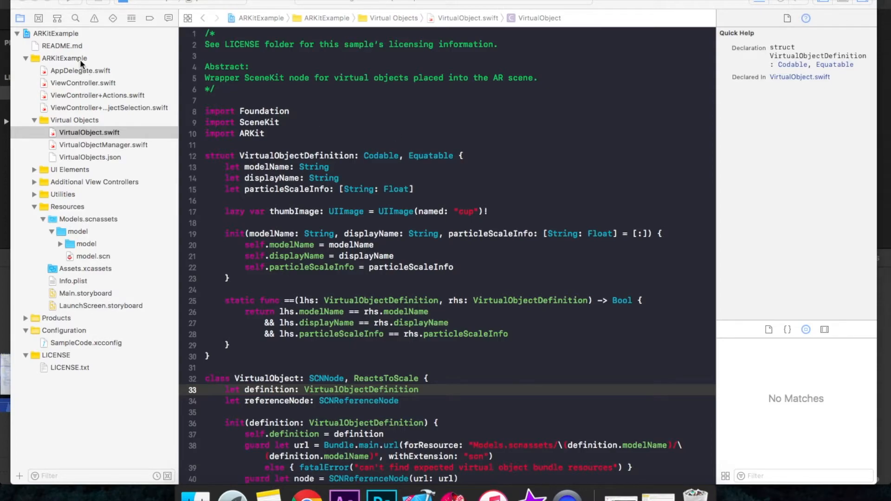
click(54, 34)
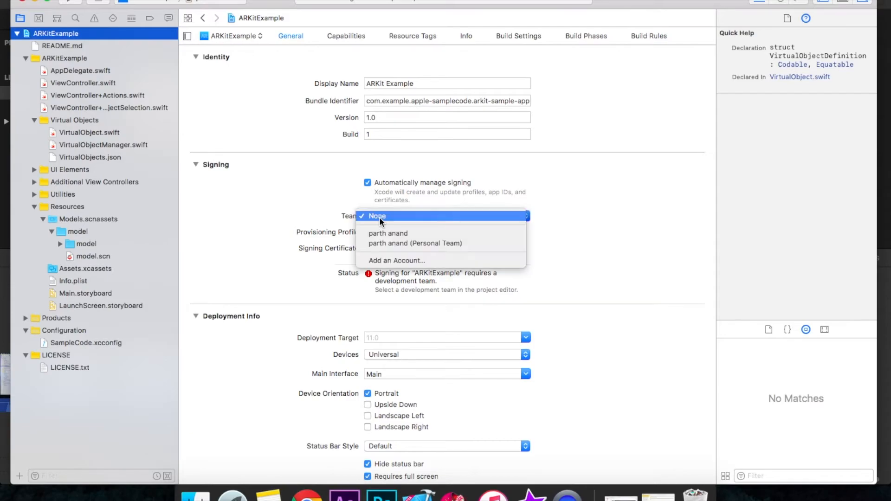
Choose the parth anand developer account as the ARKitExample signing team
click(388, 233)
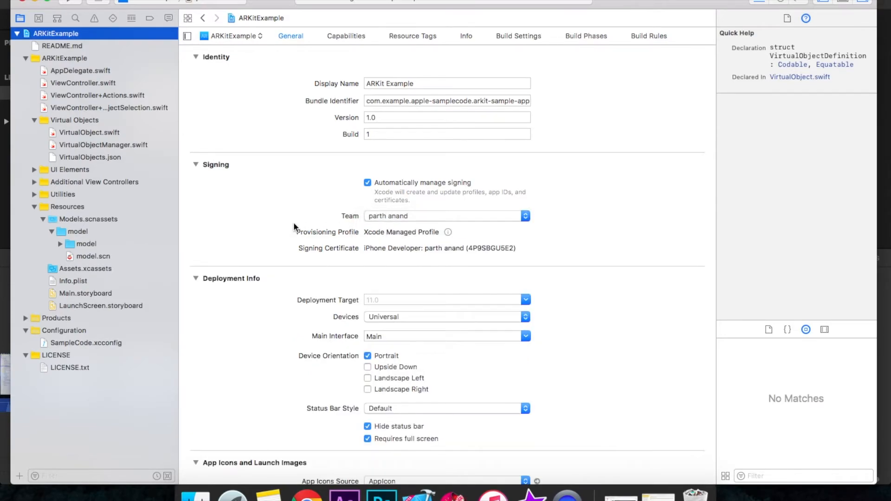
mouse_move(133, 75)
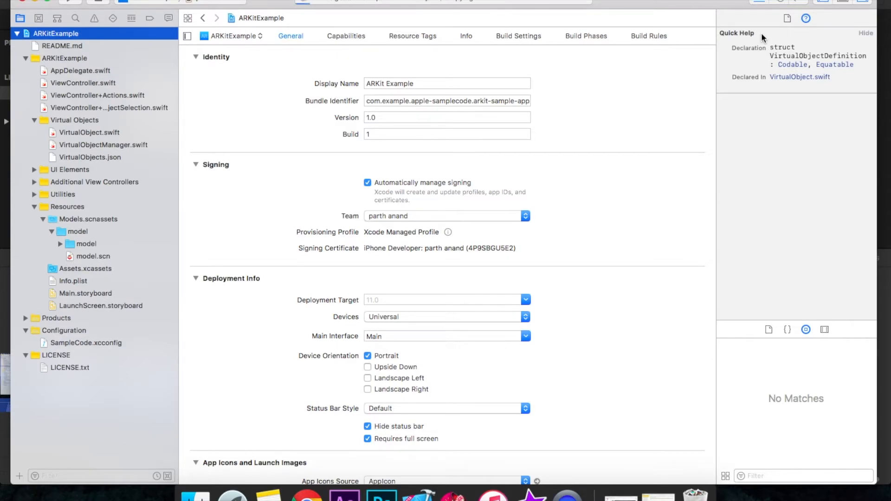
mouse_move(354, 107)
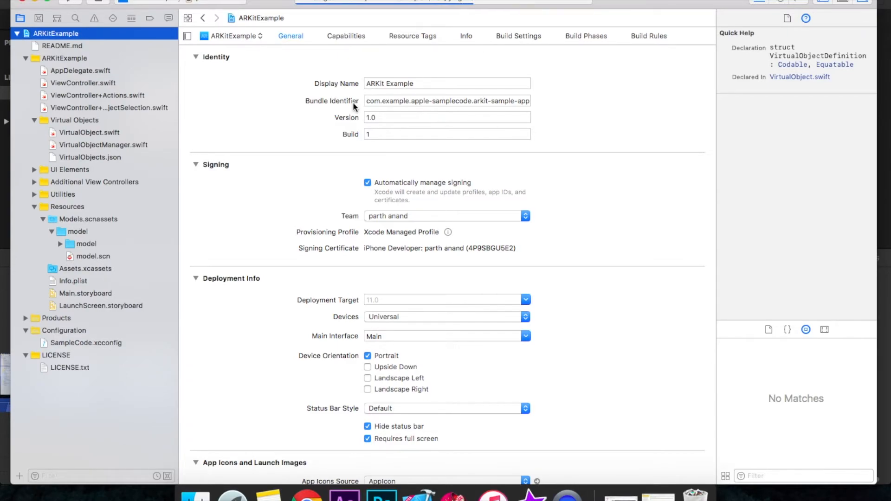